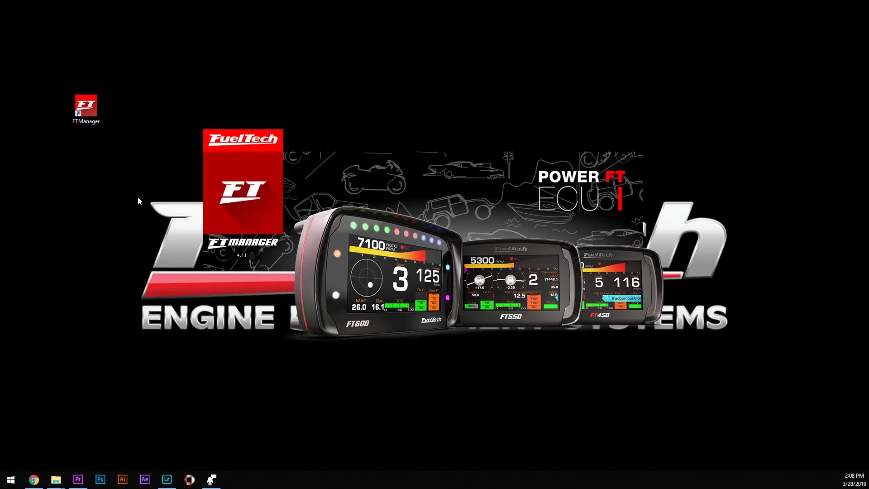
# - Launch FTManager from its desktop shortcut
pyautogui.doubleClick(86, 105)
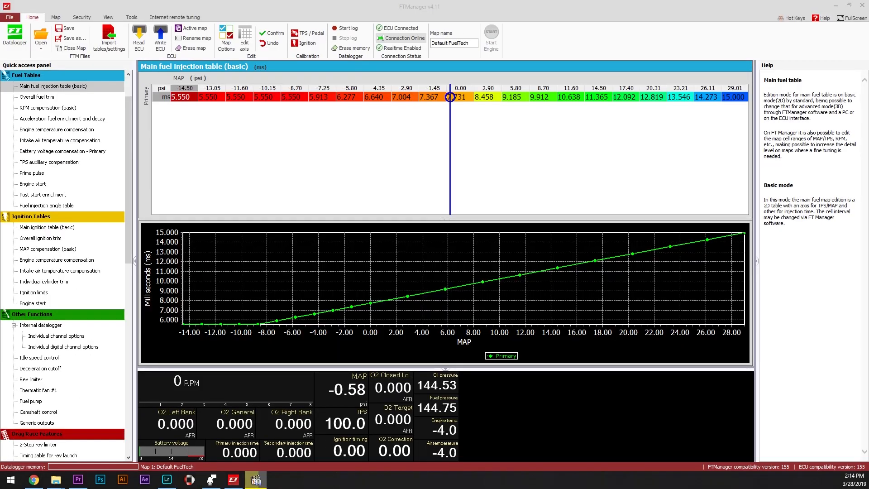
# - Read Map #1 'Default FuelTech' from the connected ECU, replacing the currently opened map
pyautogui.click(140, 34)
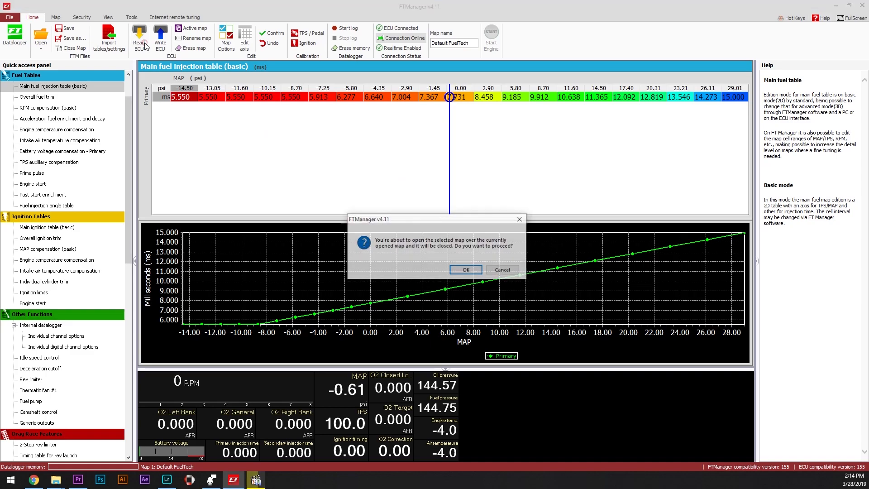
pyautogui.click(464, 270)
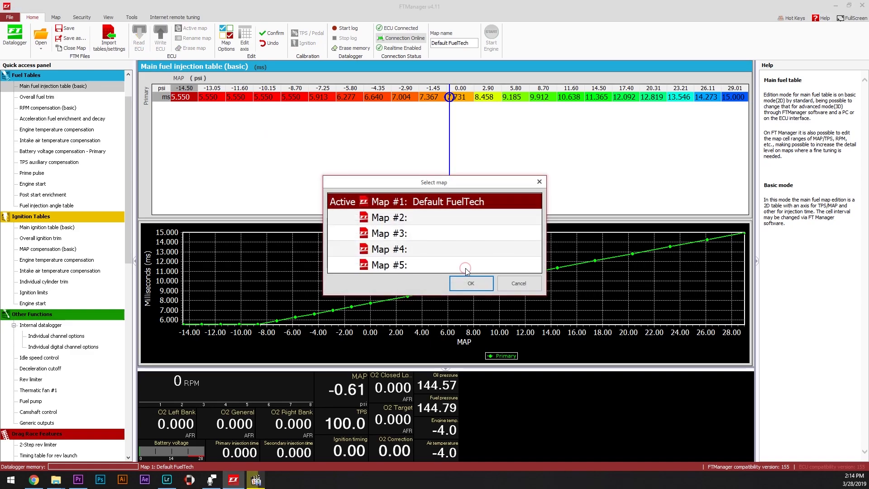
pyautogui.click(469, 283)
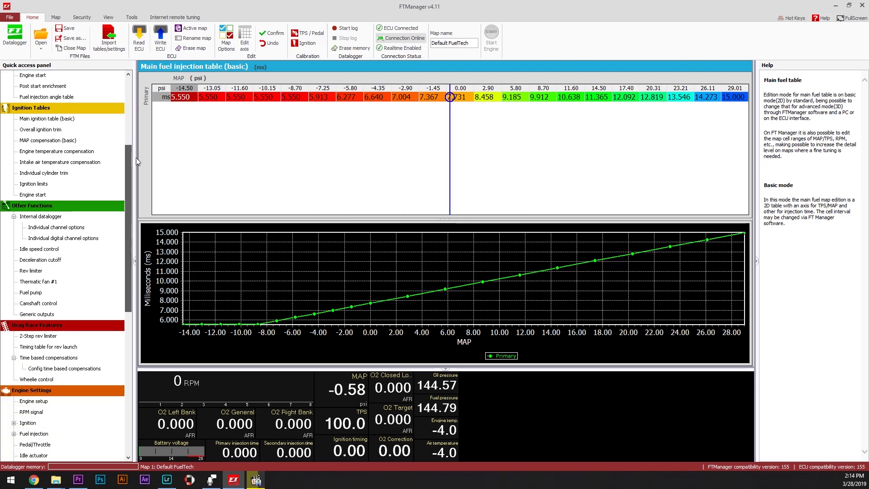
# - Review the 8-cylinder 1-5-4-8-6-3-7-2 engine setup and write the map to the ECU
pyautogui.click(34, 194)
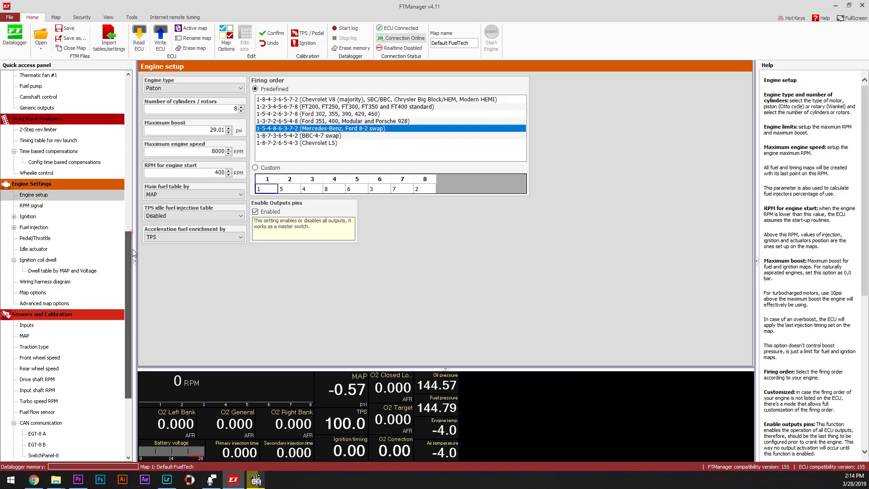
pyautogui.click(271, 34)
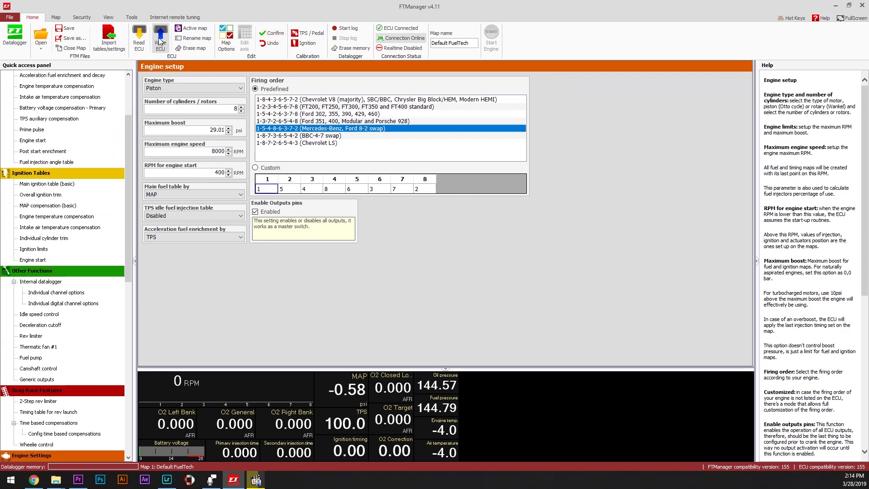
pyautogui.click(160, 37)
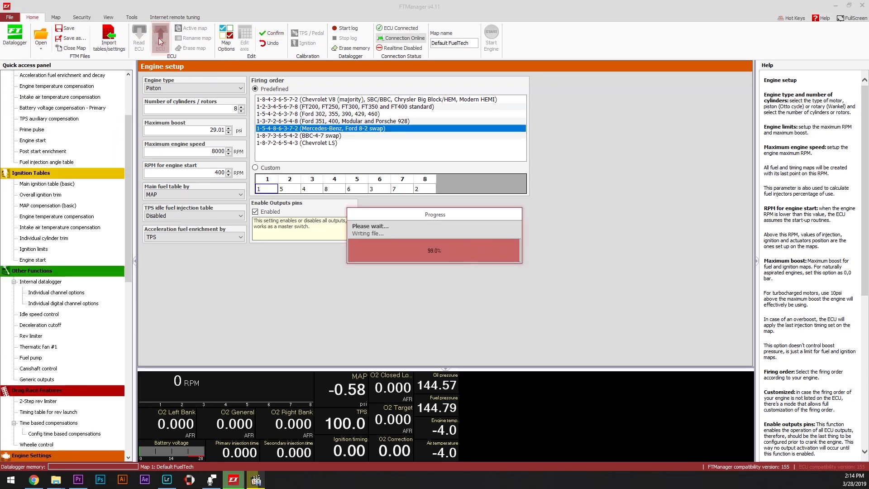
pyautogui.click(160, 38)
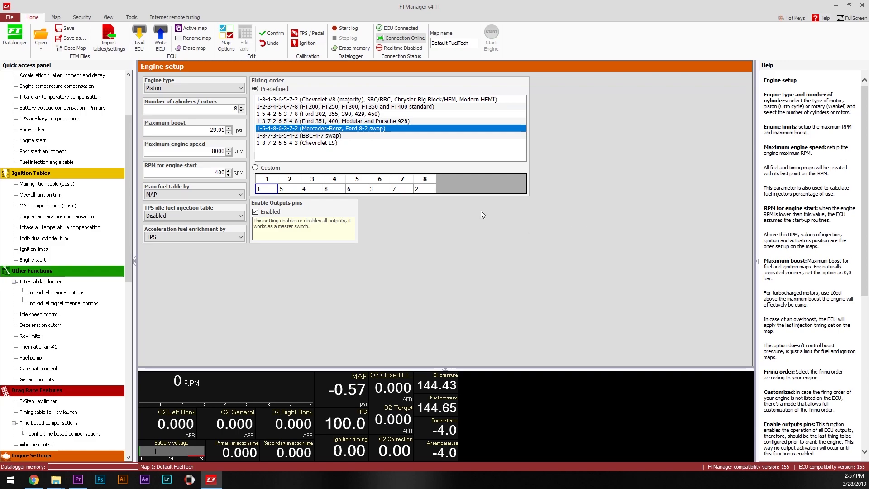
# - Save the map into an ECU map slot and make it the active map
pyautogui.click(74, 38)
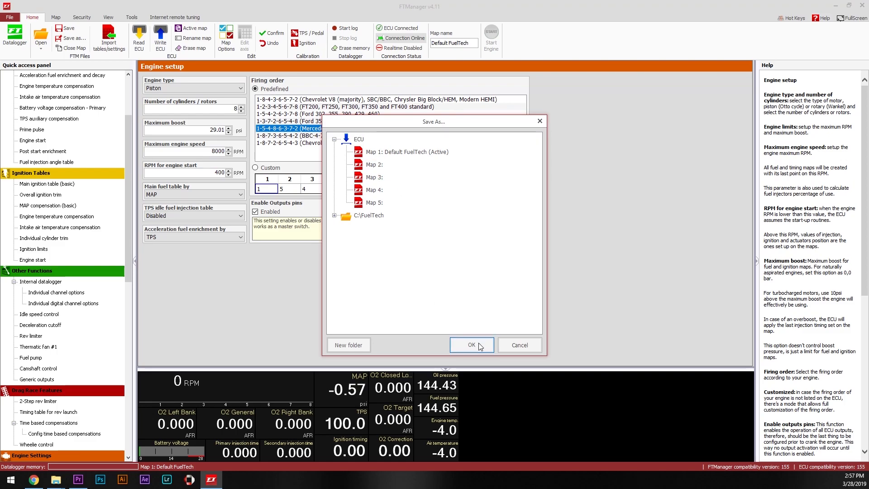
pyautogui.click(470, 344)
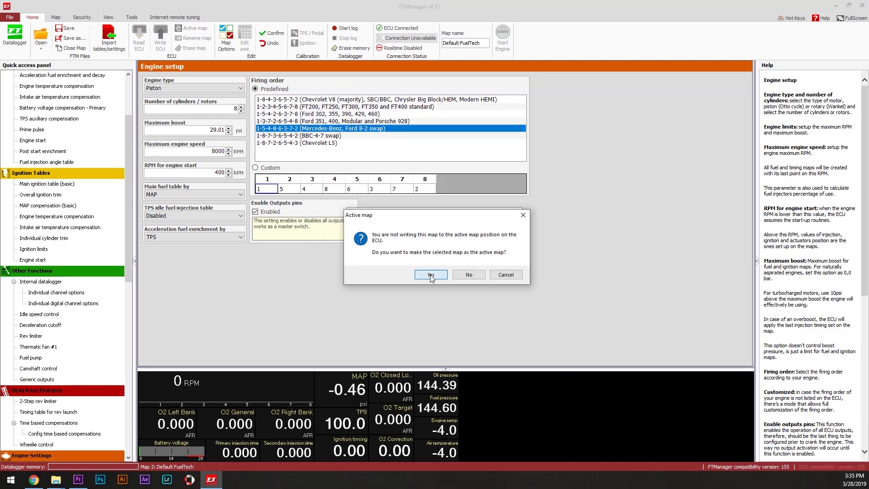
pyautogui.click(430, 274)
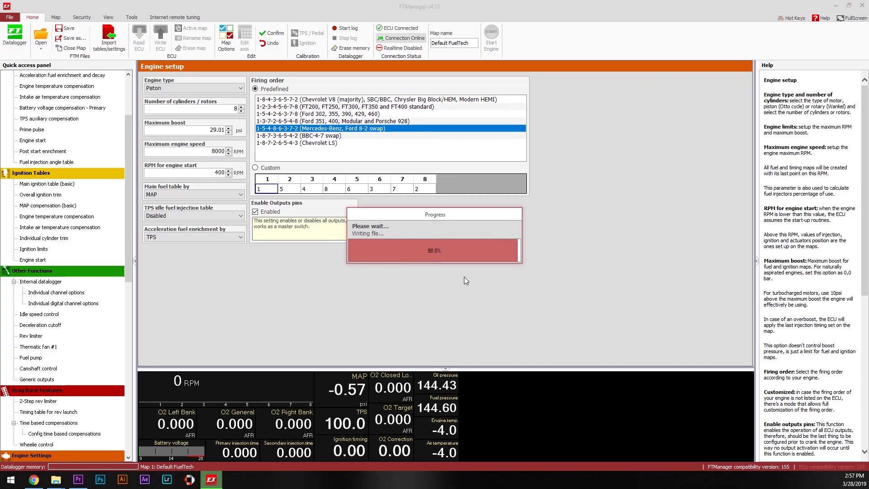